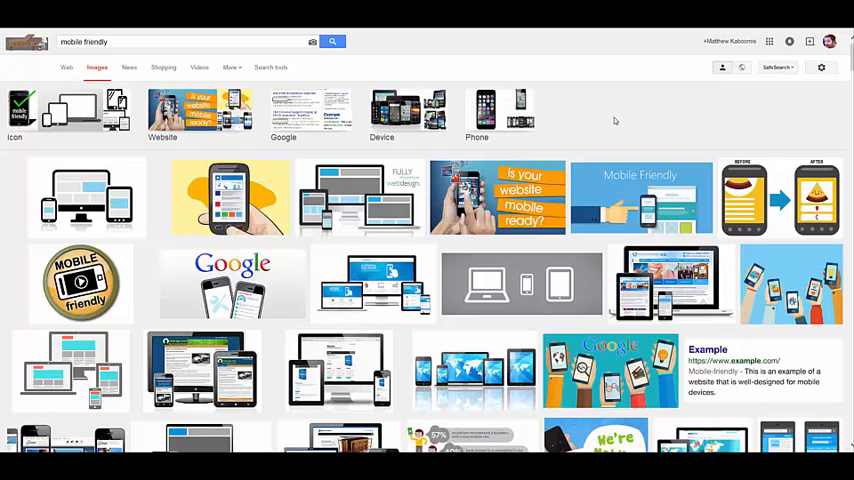
Step: Search Google for 'april 21 google mobile update', 'mobilegeddon meaning' and 'is my website mobile friendly'
type("april 21 google mobile update")
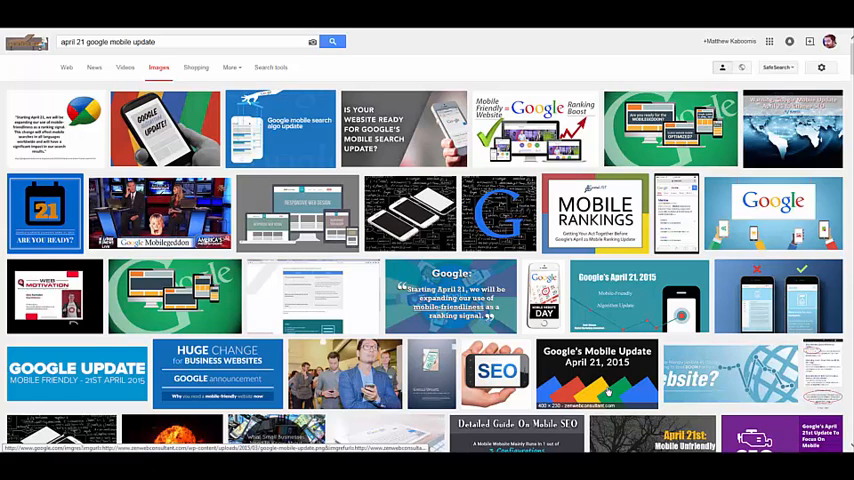
type("mobilegeddon meaning")
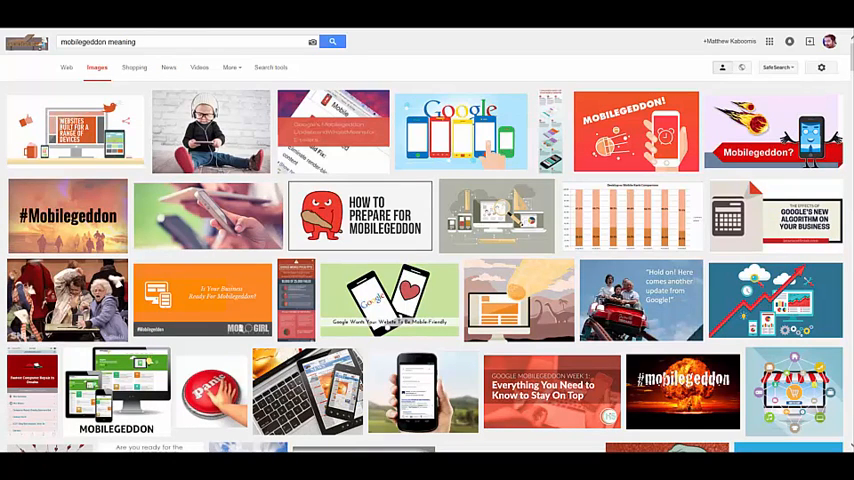
type("is my website mobile friendly")
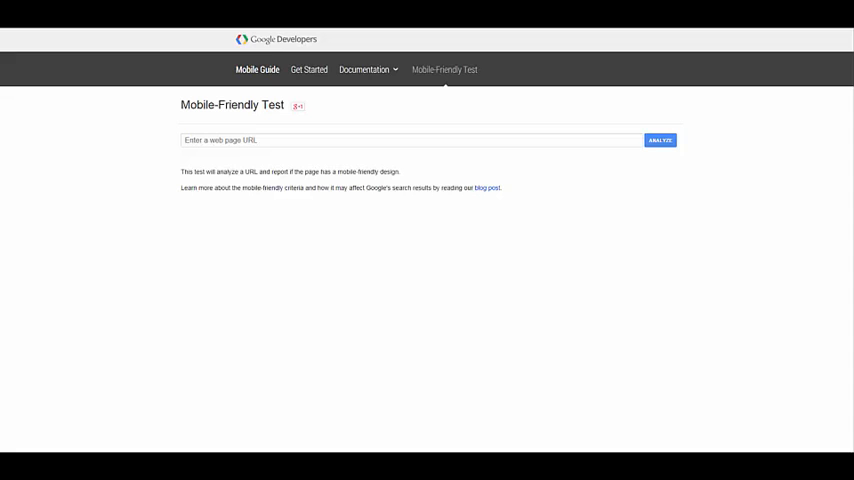
mouse_move(196, 268)
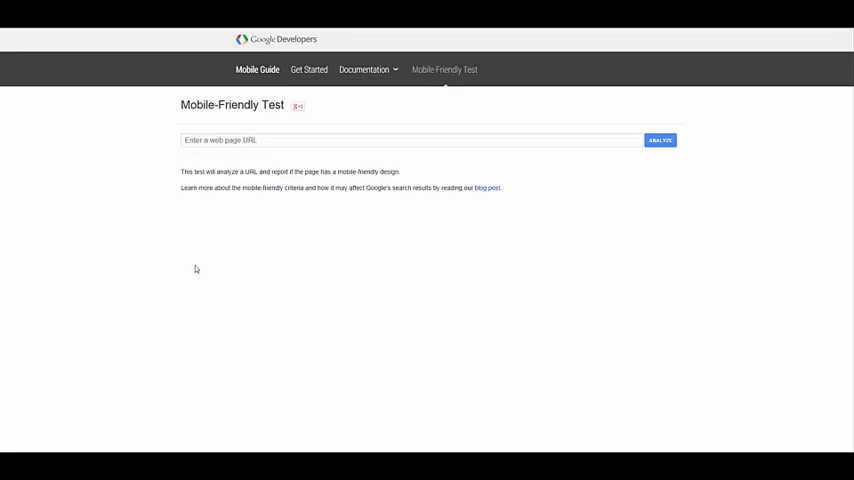
left_click(410, 140)
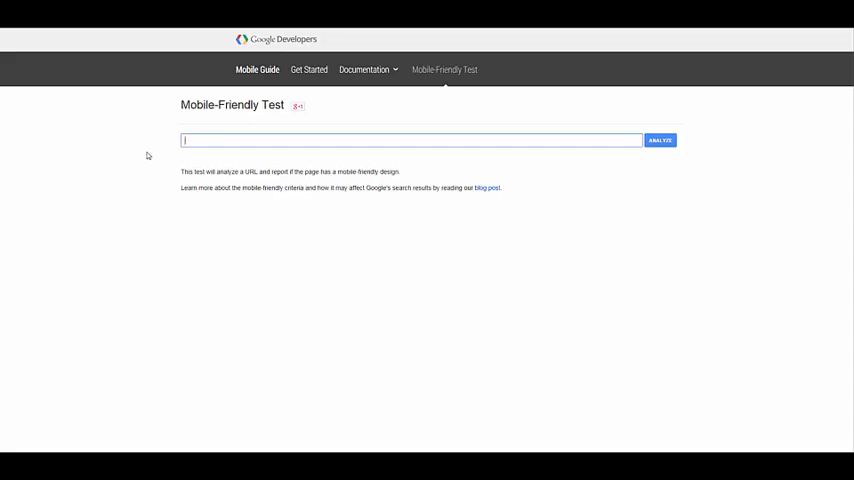
type("www.buildyourownblog")
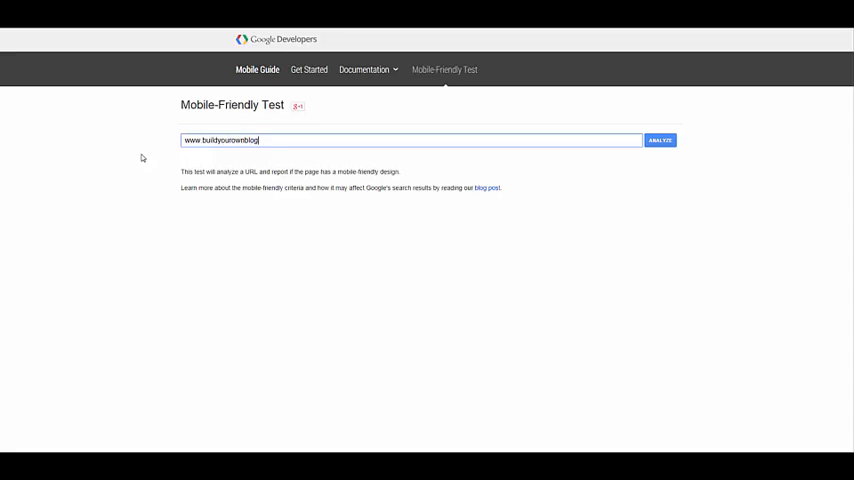
type(".net")
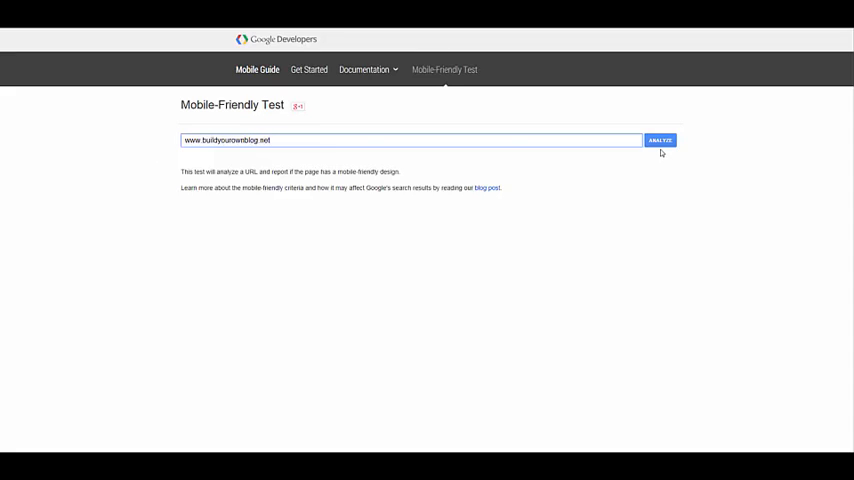
left_click(659, 140)
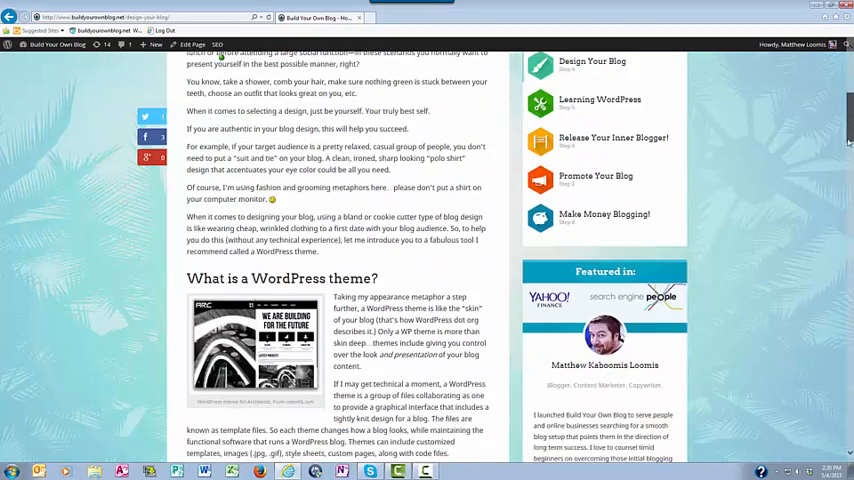
Step: Scroll the blog post down to 'Where Can I Get a Premium WordPress Theme?'
scroll("down", 3)
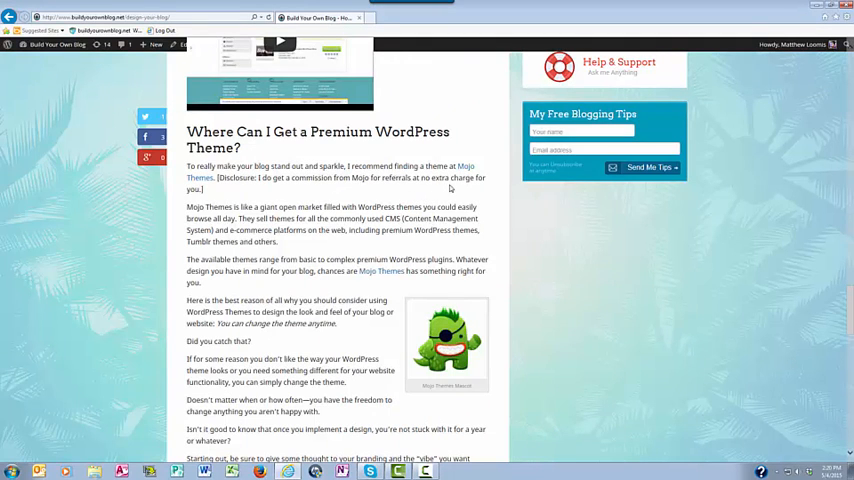
mouse_move(465, 167)
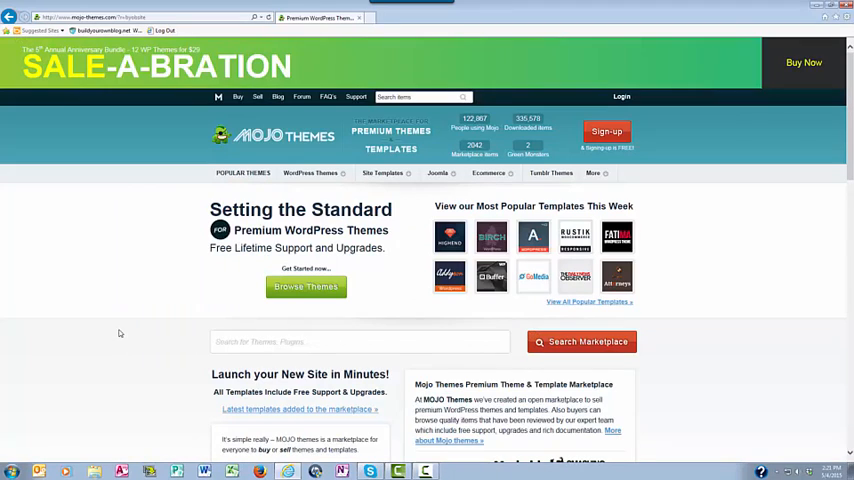
Step: Click into the Mojo Themes marketplace to browse WordPress themes
left_click(360, 341)
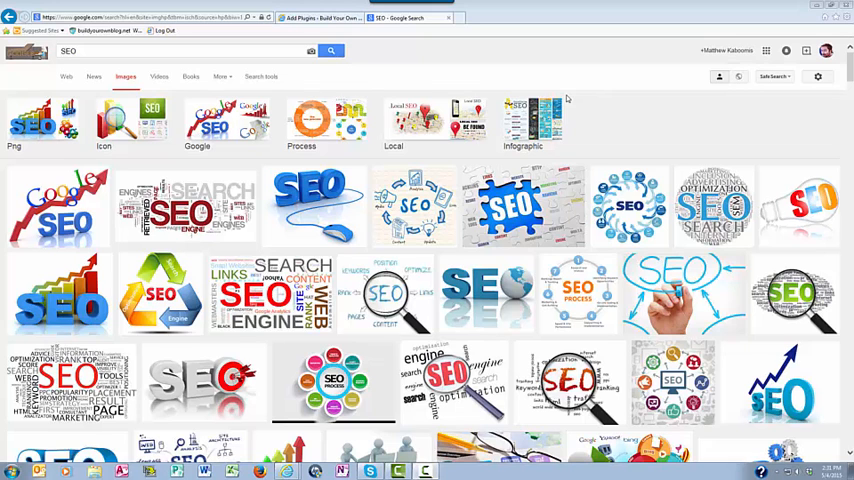
Step: Replace the 'SEO' image search with 'mobile device'
type("mobile device")
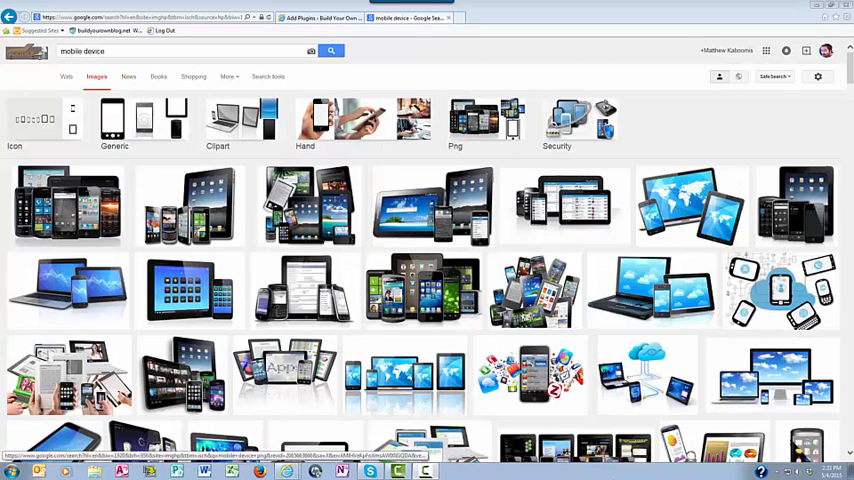